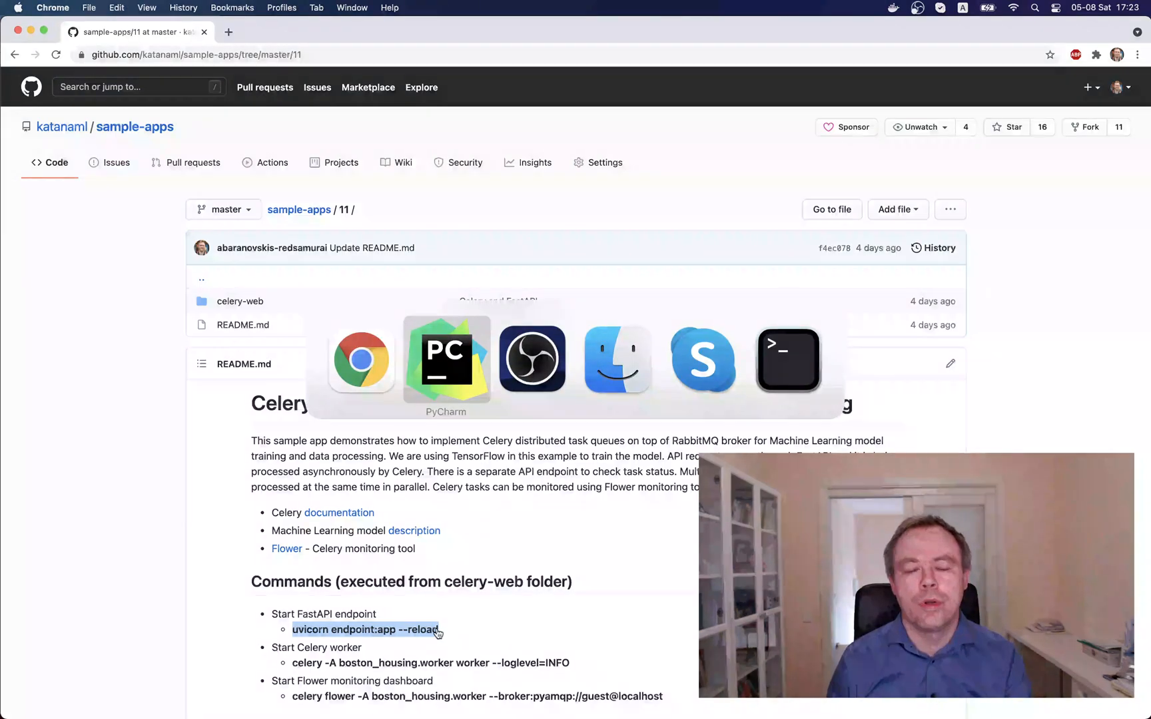
Run uvicorn endpoint:app --reload in the Local terminal to serve the API on 127.0.0.1:8000
click(446, 359)
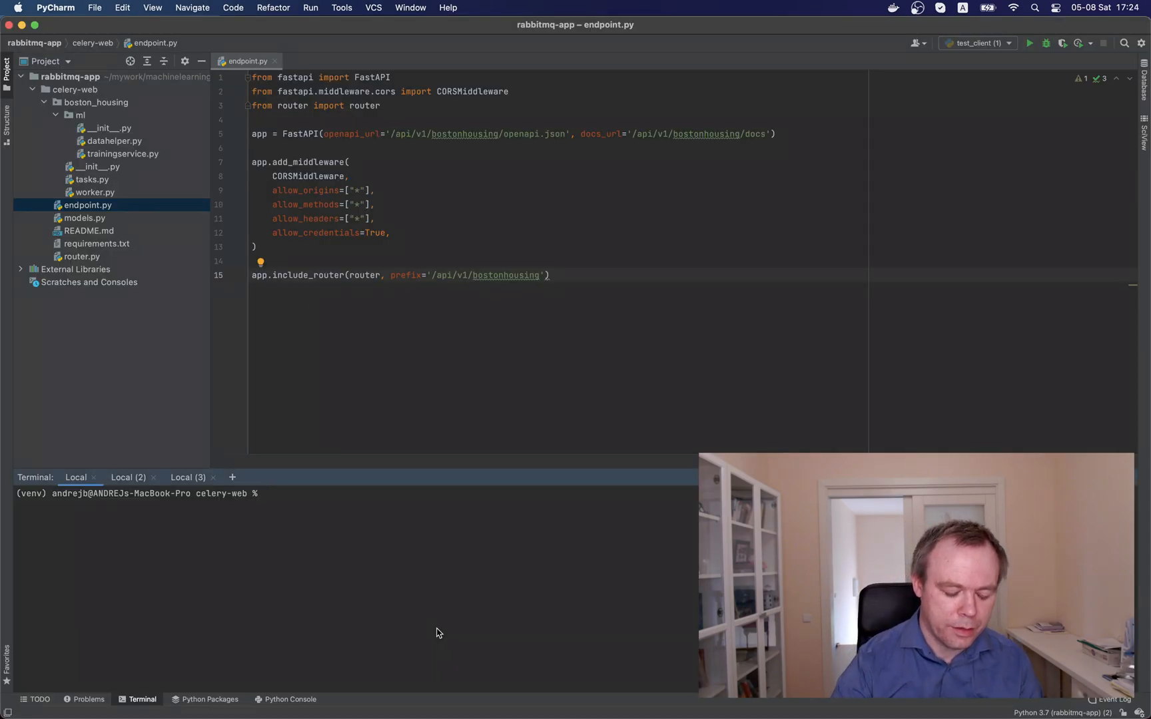
text(uvicorn endpoint:app --reload)
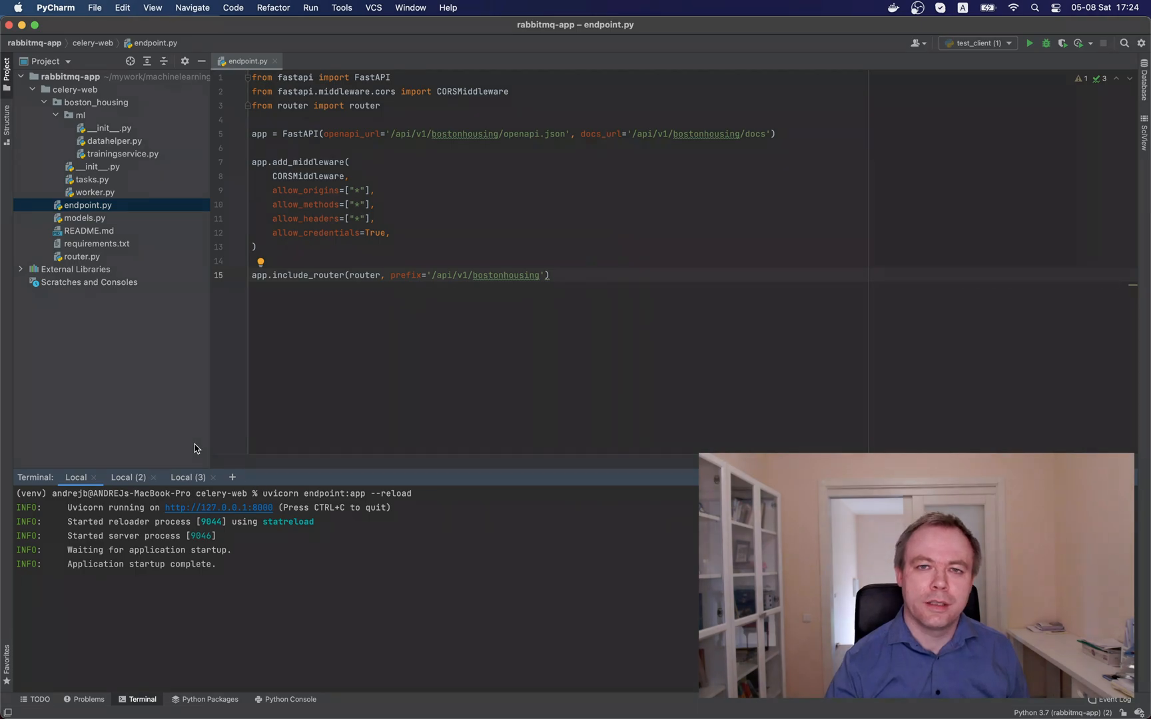
Start the Celery worker for boston_housing.worker in the Local (2) terminal with INFO logging
click(129, 477)
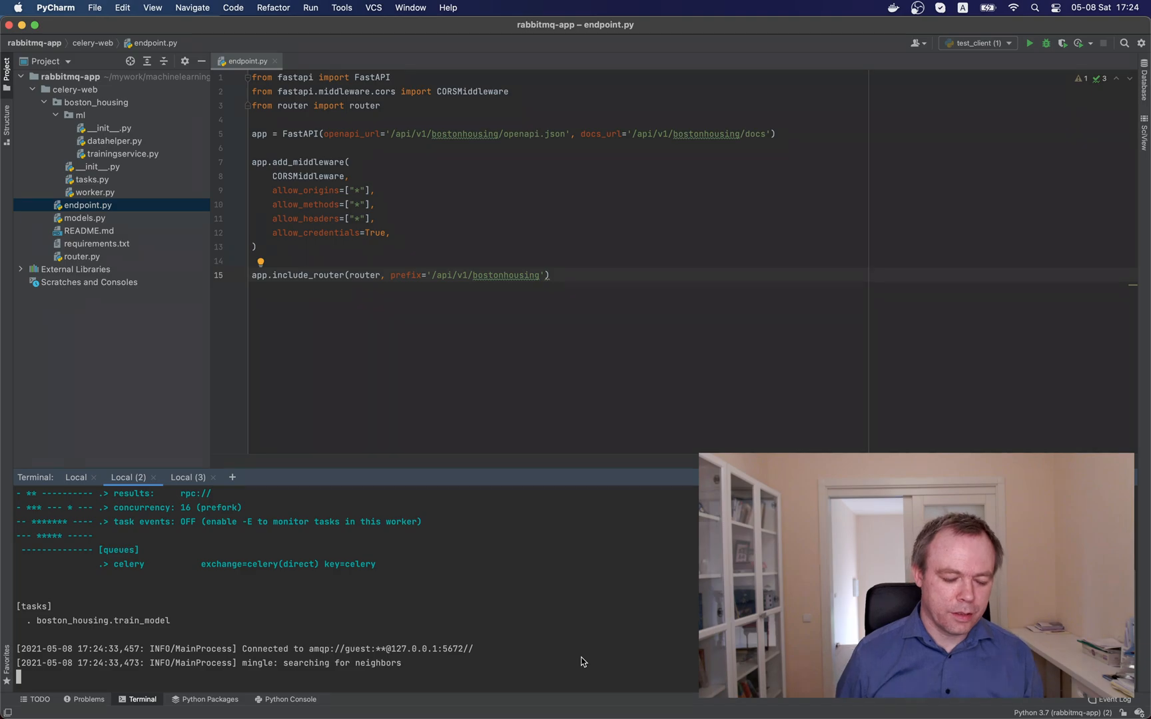
scroll(down, 3)
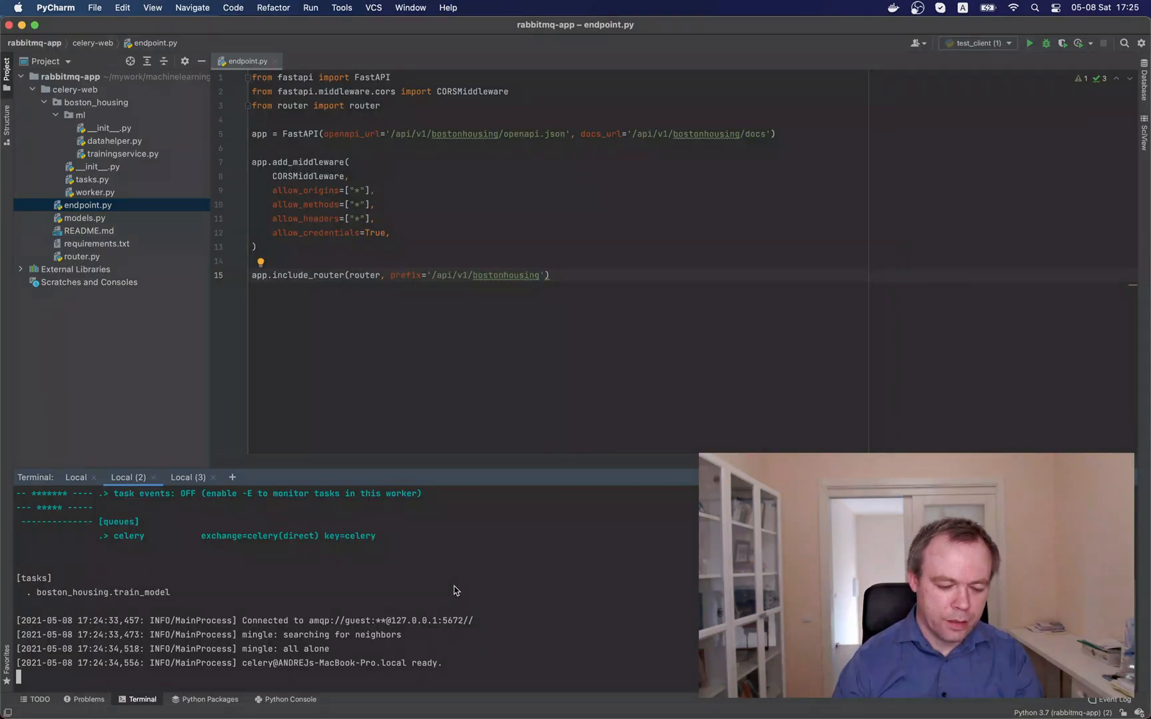
Launch Flower for boston_housing.worker in the Local (3) terminal against the pyamqp guest@localhost broker
click(187, 477)
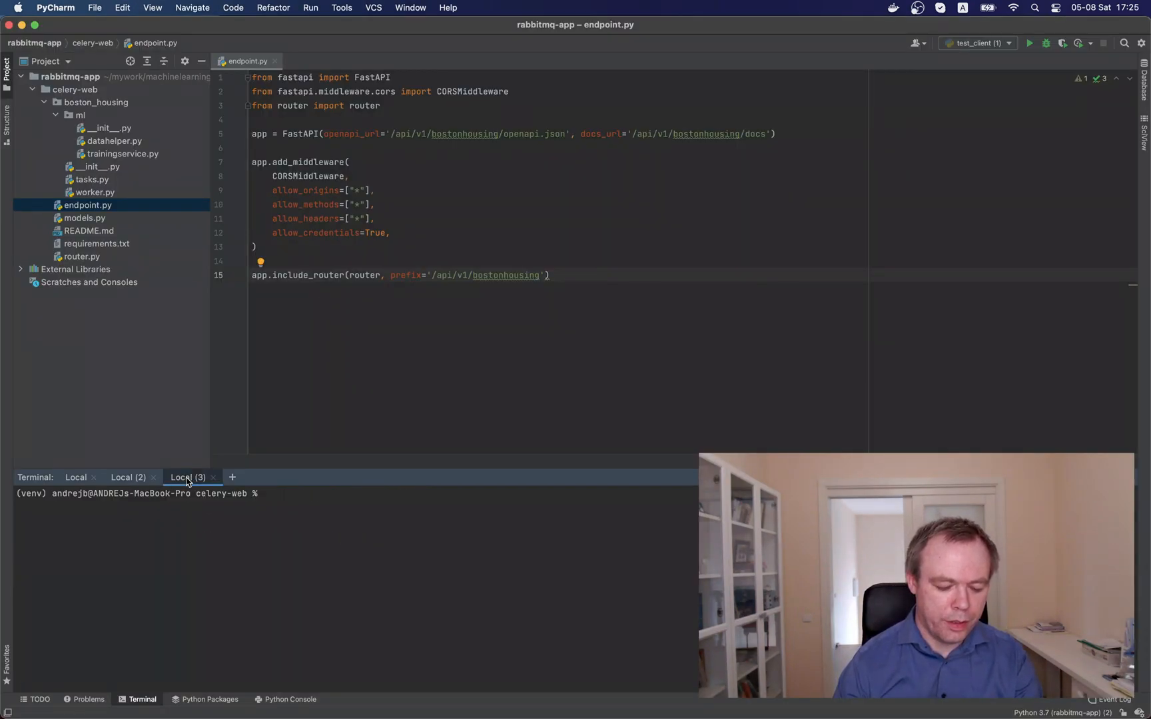
text(celery flower -A boston_housing.worker --broker:pyamqp://guest@localhost)
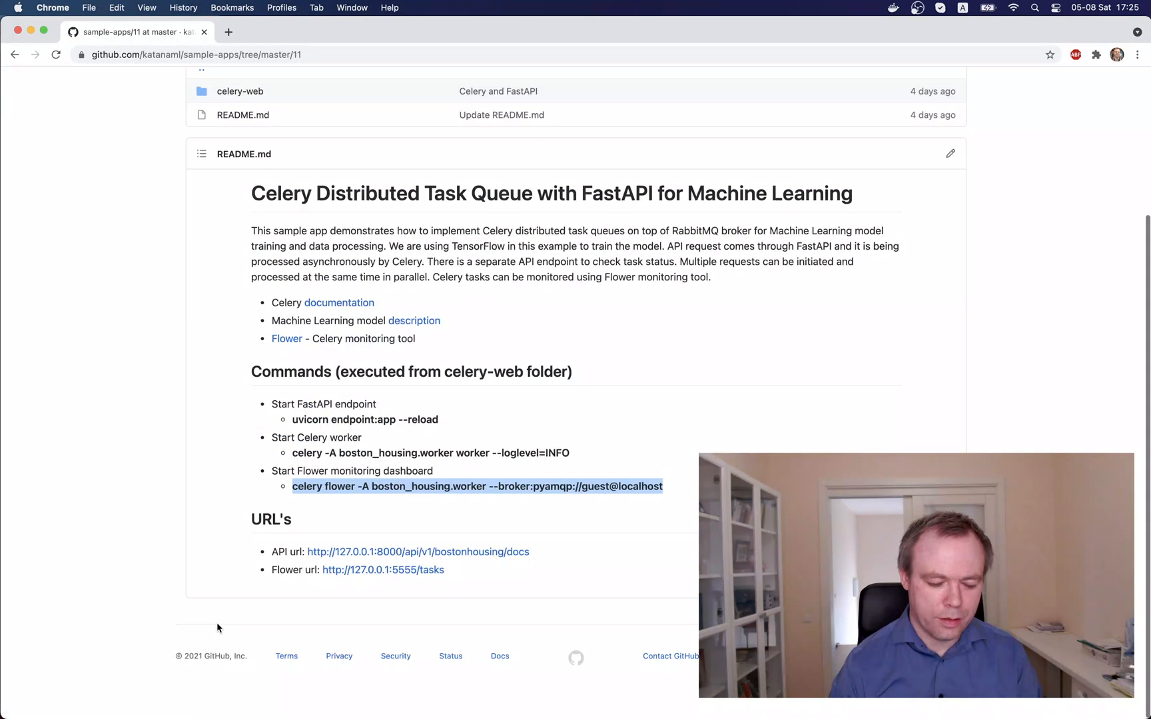
Open the Swagger UI docs from the README's API url link, then return to the README
scroll(up, 3)
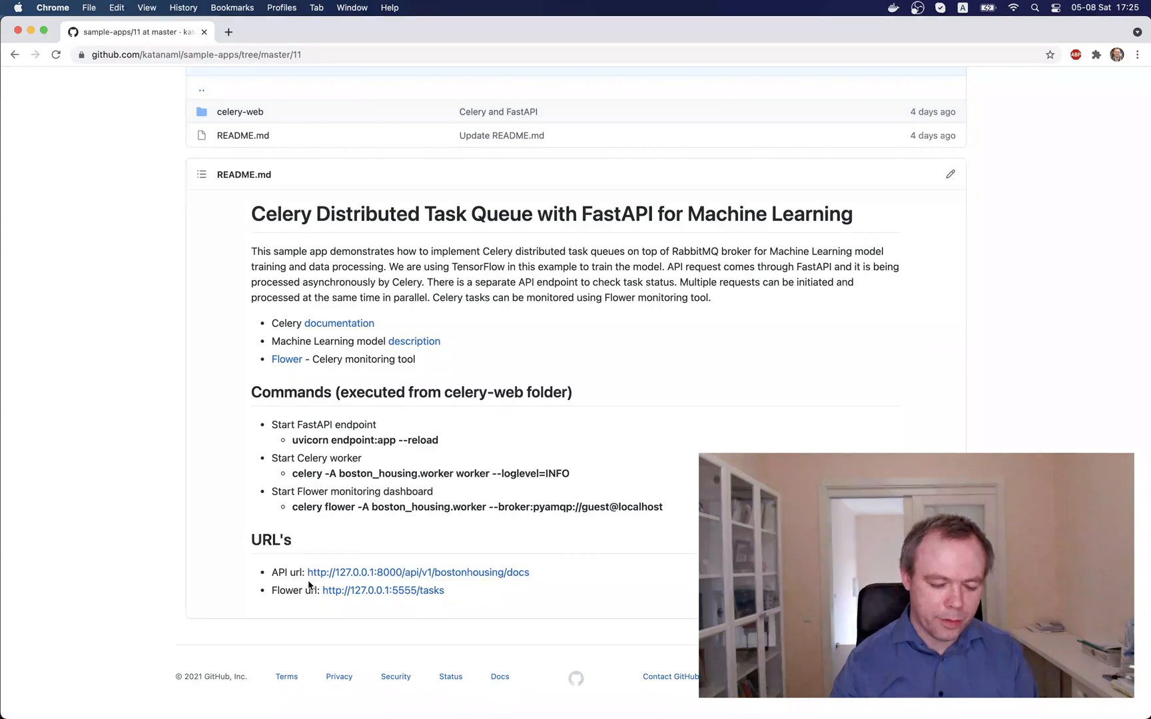
mouse_move(541, 574)
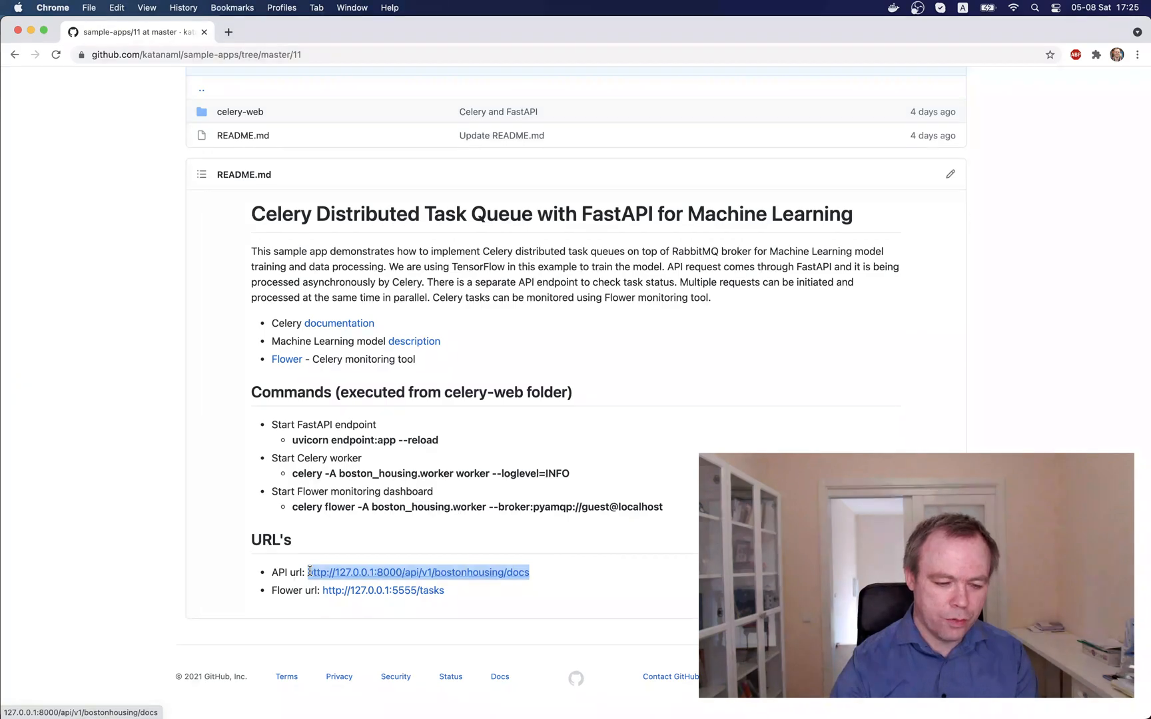
click(417, 571)
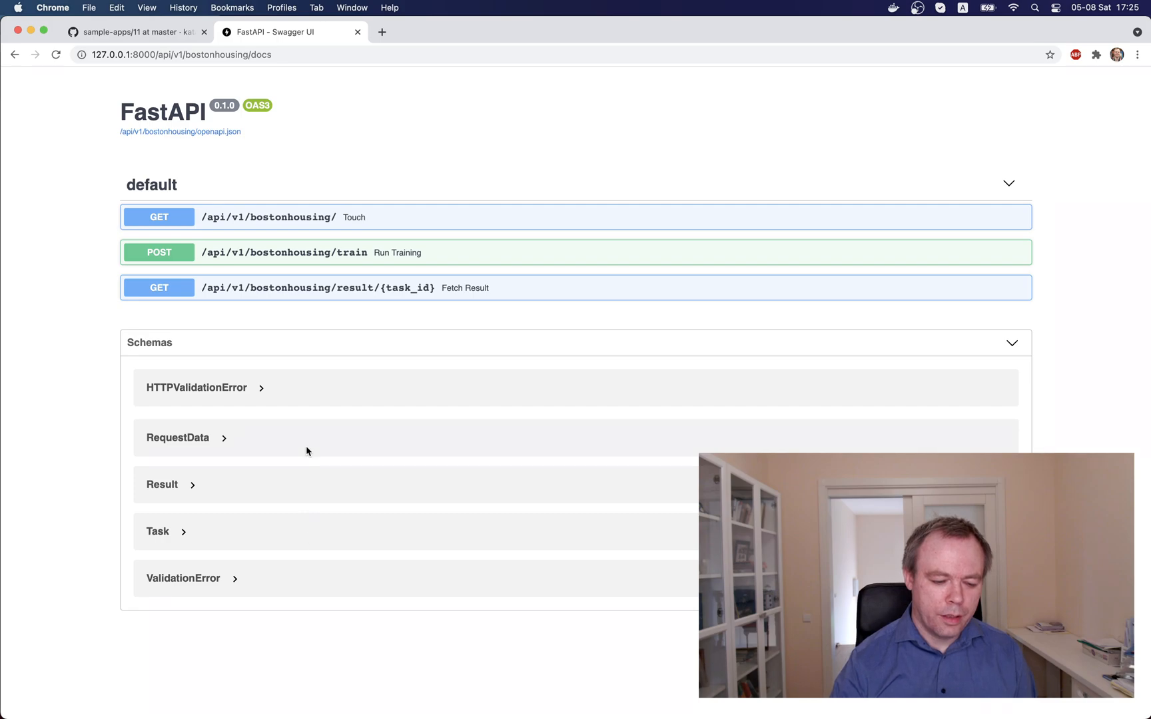
mouse_move(222, 233)
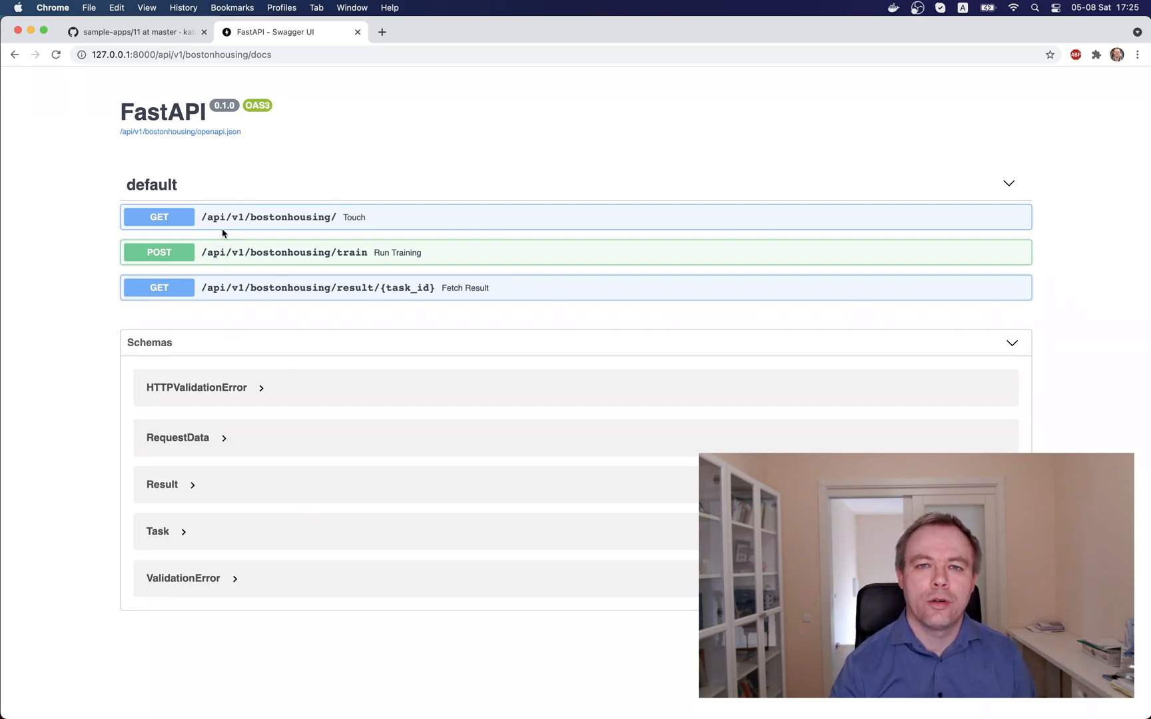
click(135, 31)
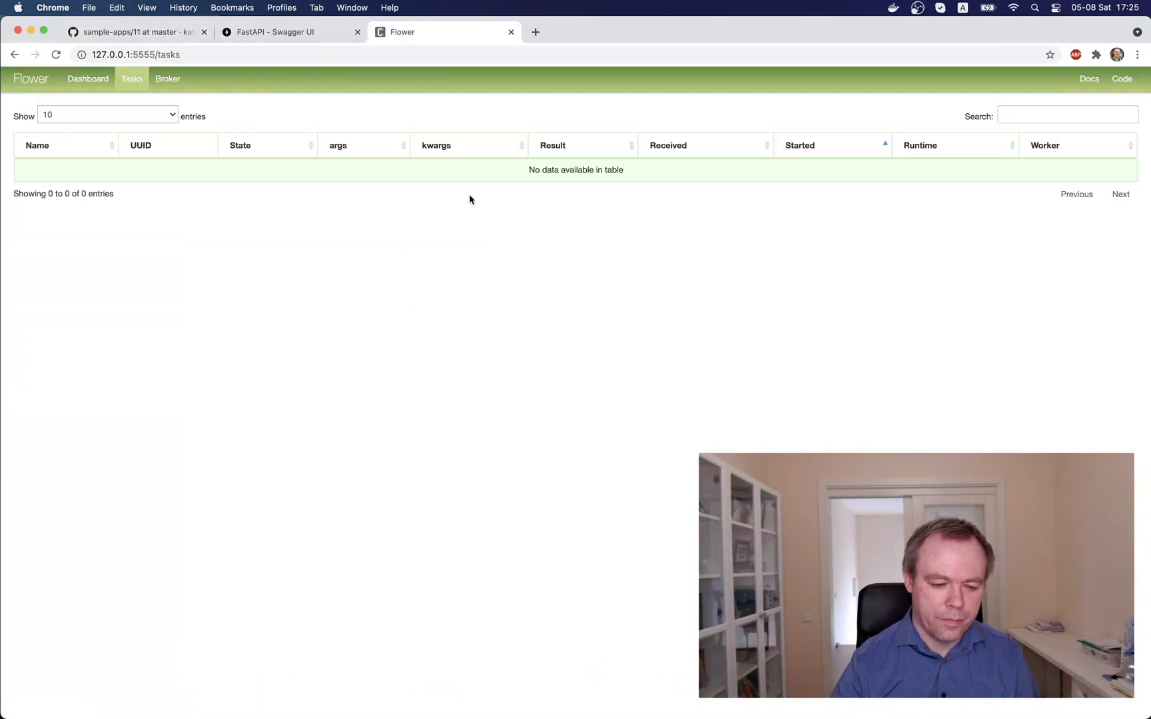
mouse_move(474, 188)
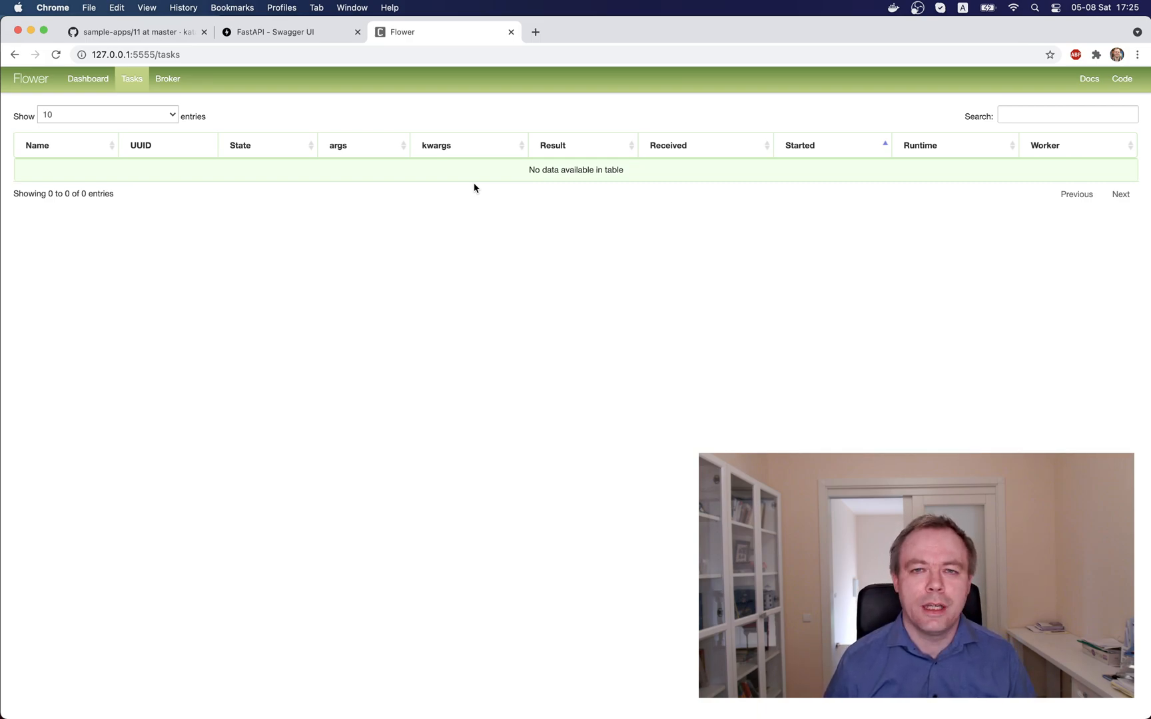
mouse_move(470, 74)
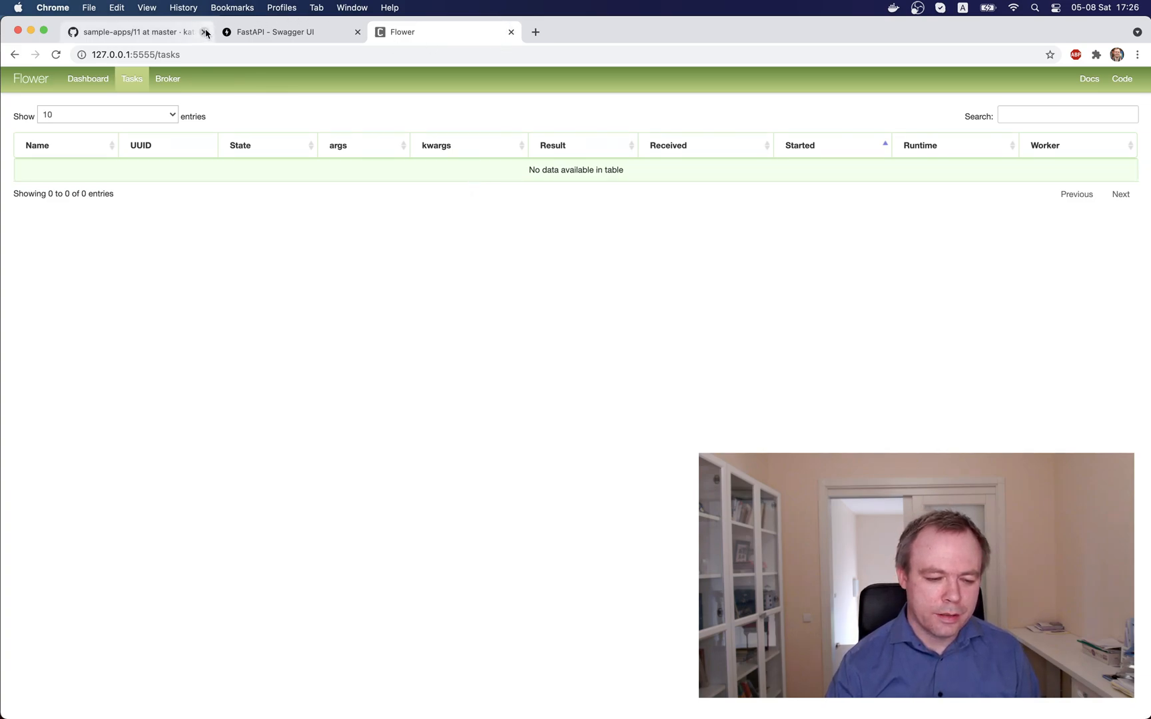
Close the GitHub README tab, leaving Swagger UI and Flower side by side
click(207, 32)
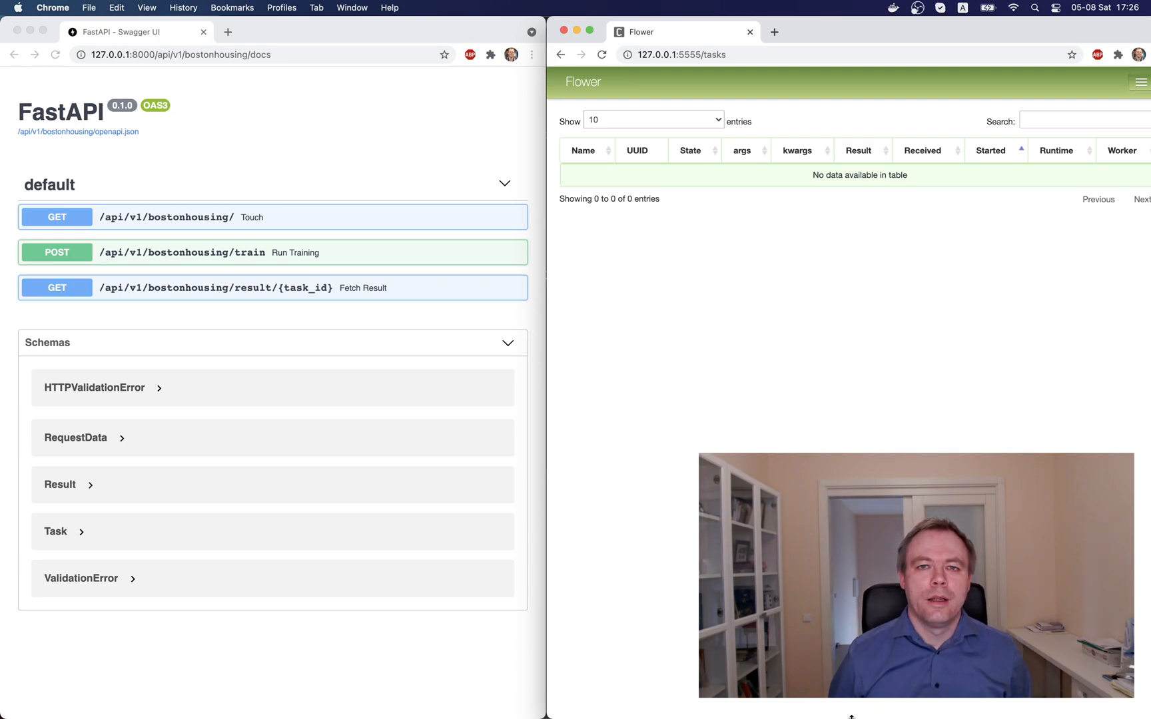
mouse_move(439, 277)
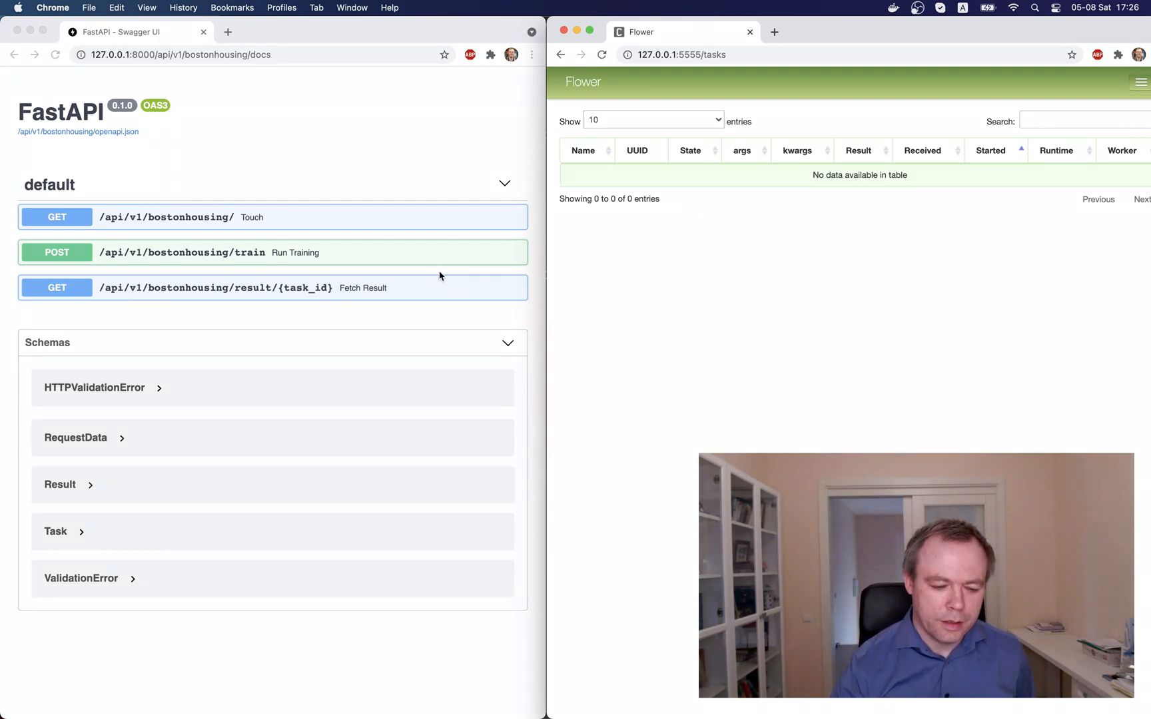
Execute POST /api/v1/bostonhousing/train with dataset_split 0.2 and refresh Flower's task list
click(271, 252)
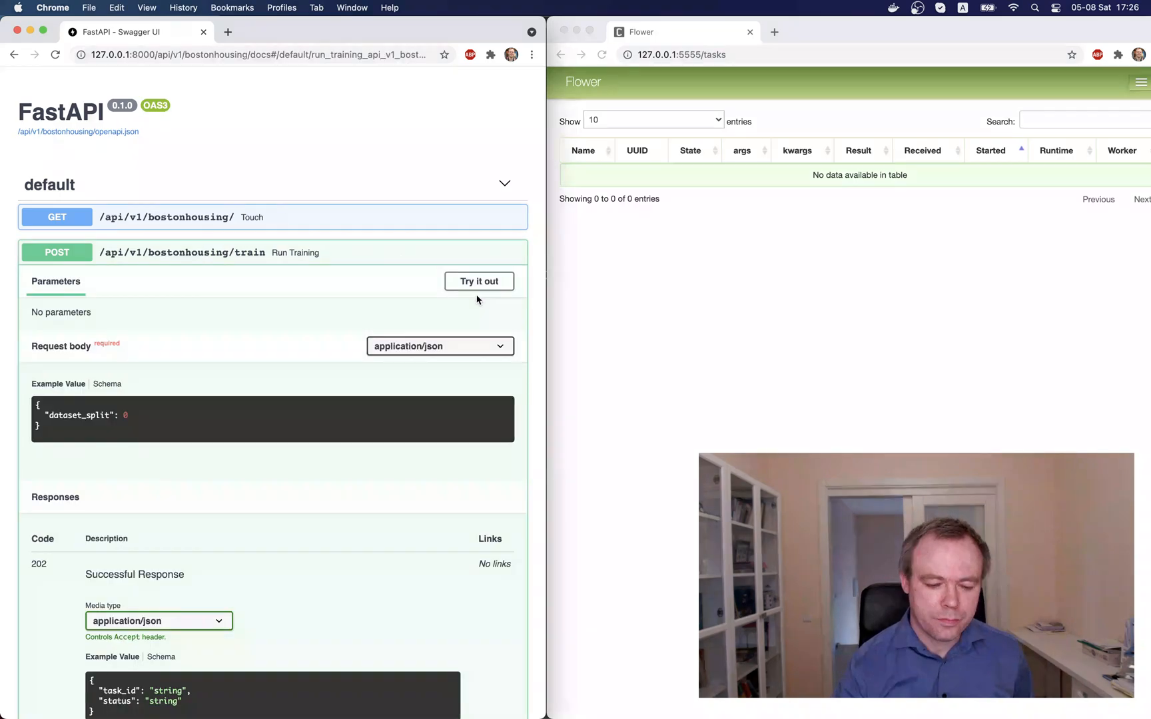
click(479, 281)
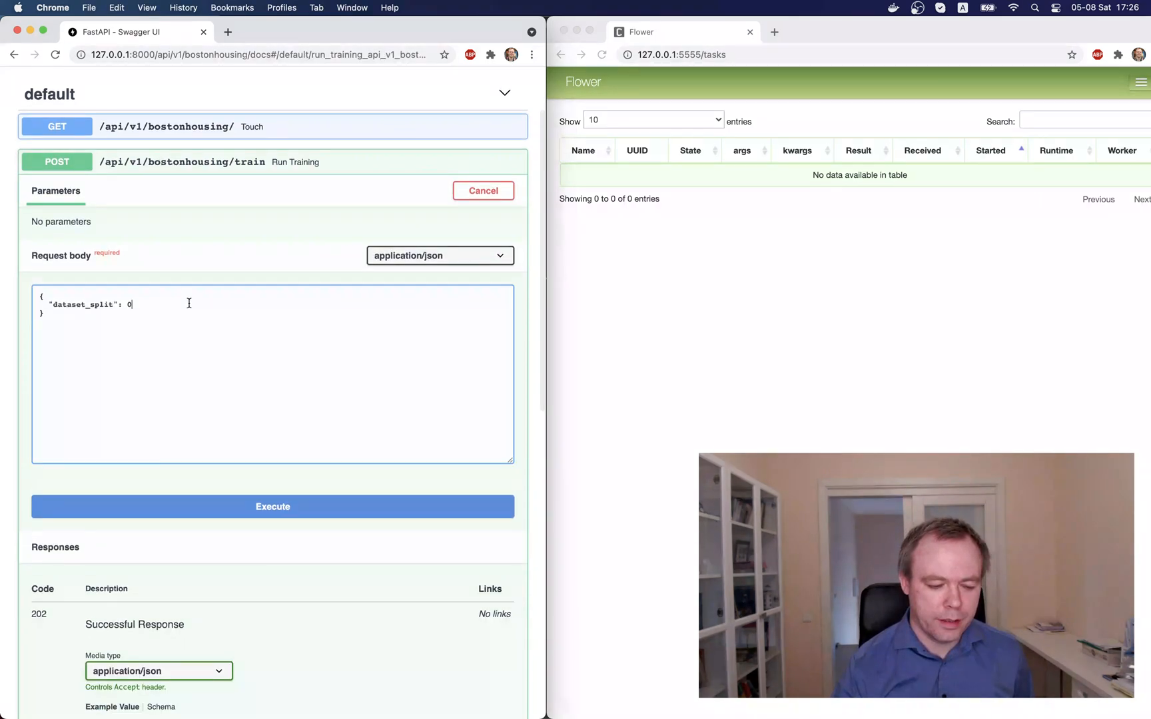
text(.2)
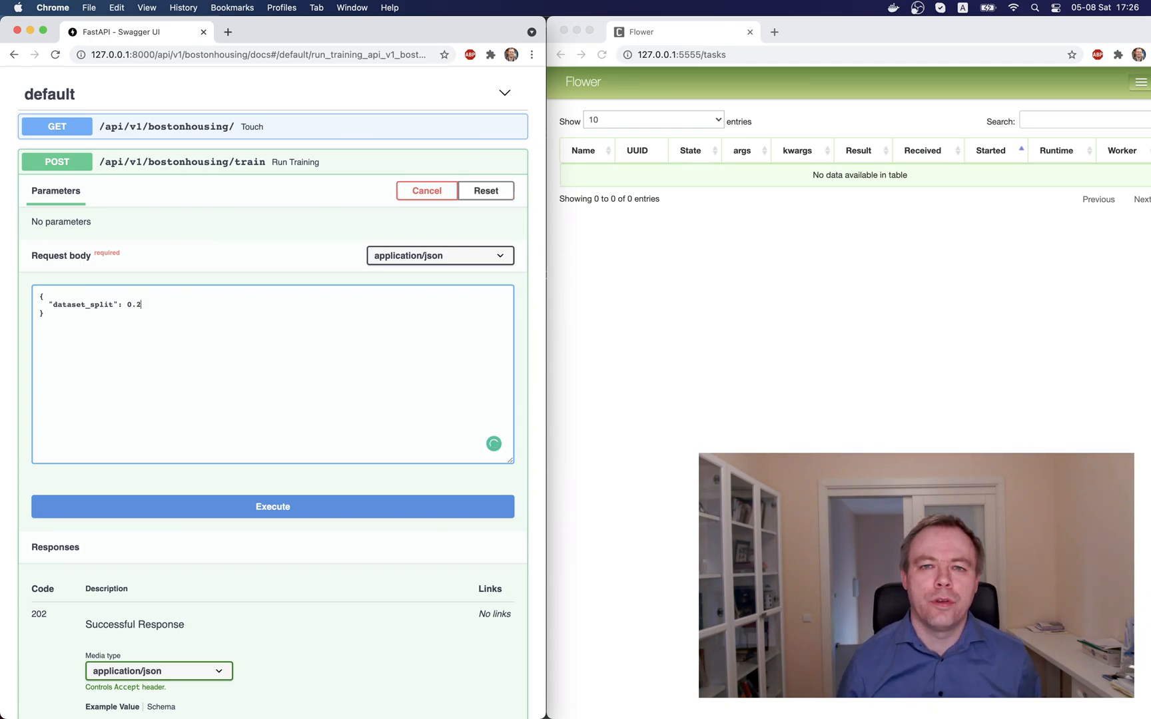
click(273, 506)
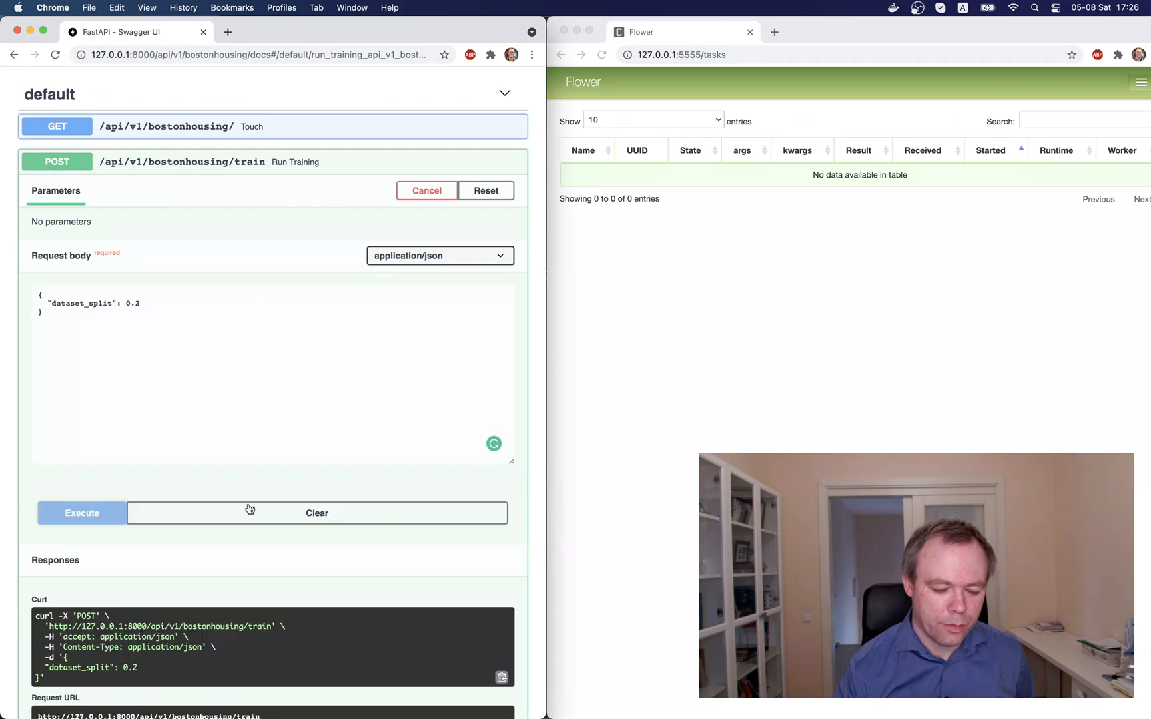
click(82, 512)
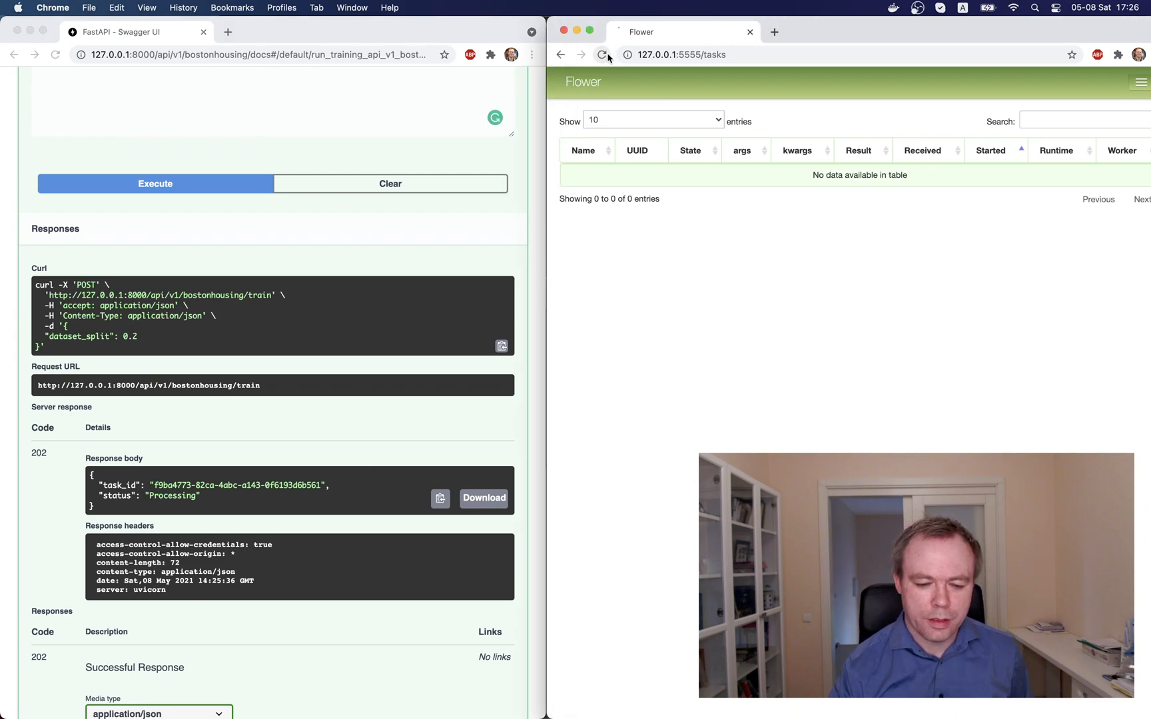
click(602, 54)
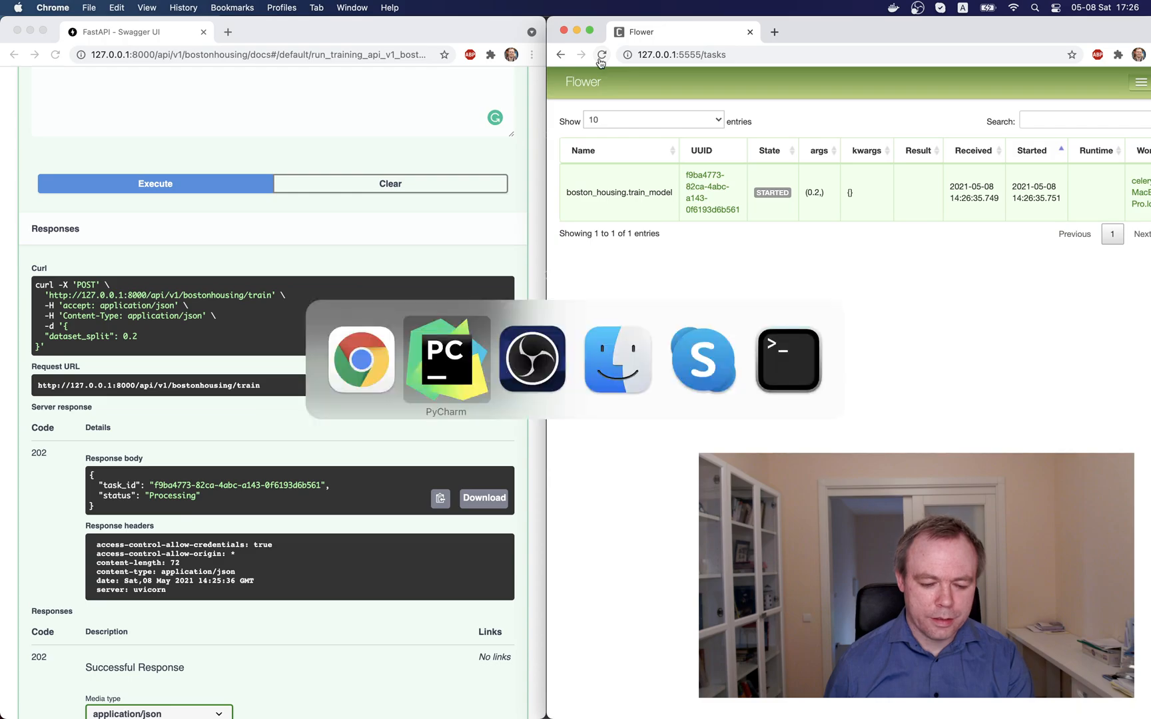
Switch to PyCharm's Local (2) terminal to watch the worker log report the task succeeded
click(446, 359)
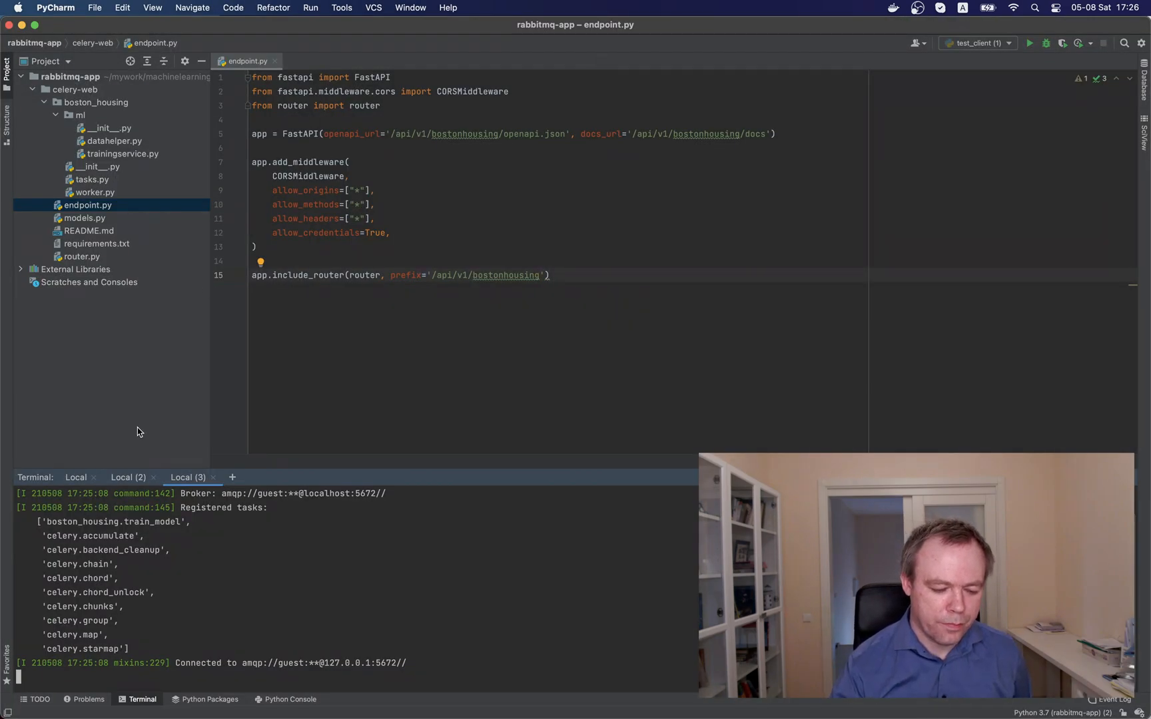
click(129, 477)
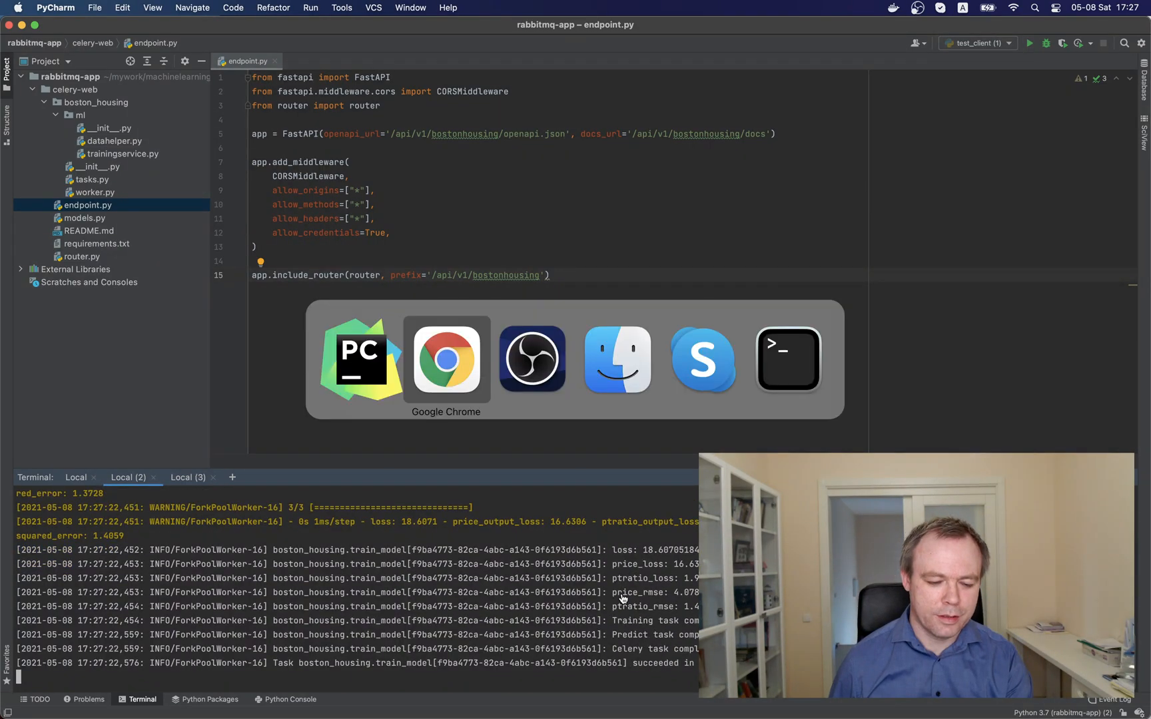
Execute two more training requests in Swagger UI and bring Flower forward showing three train_model tasks
click(445, 359)
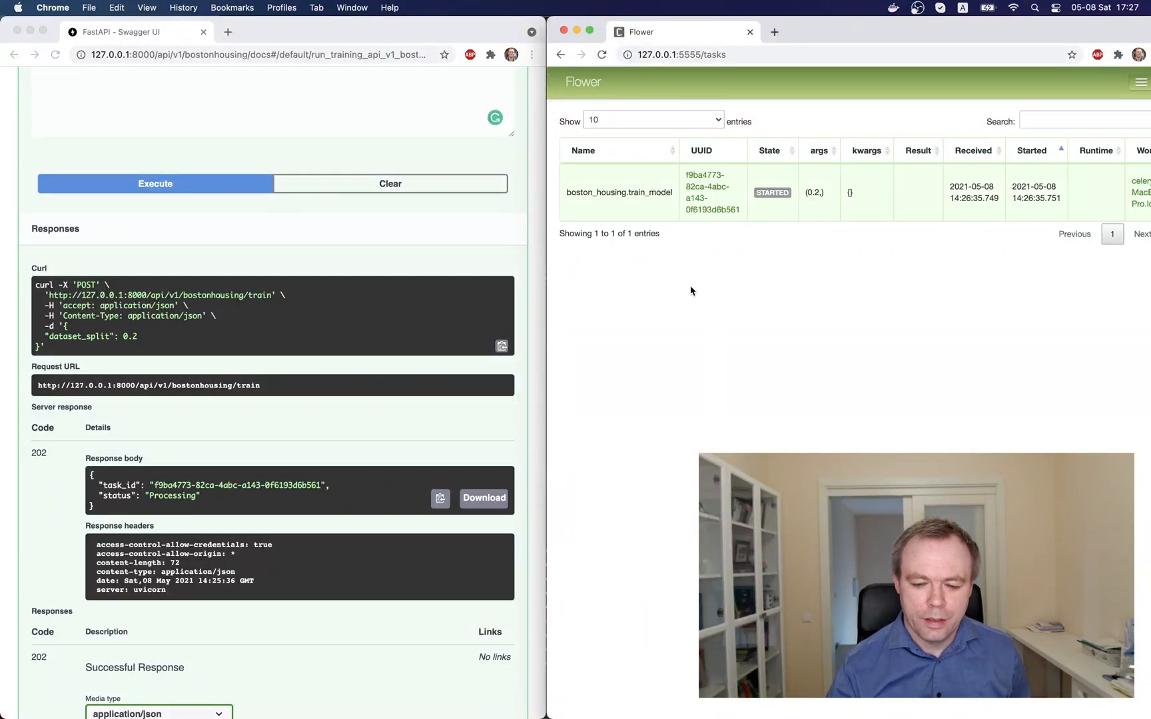
click(602, 55)
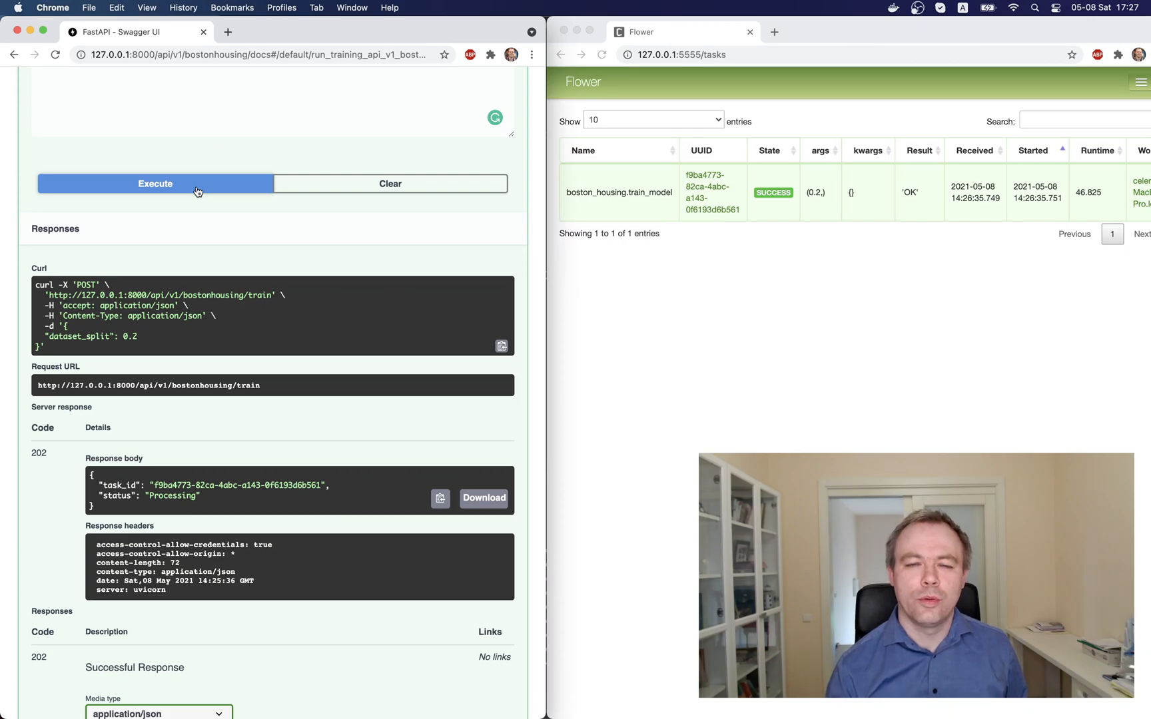
click(155, 184)
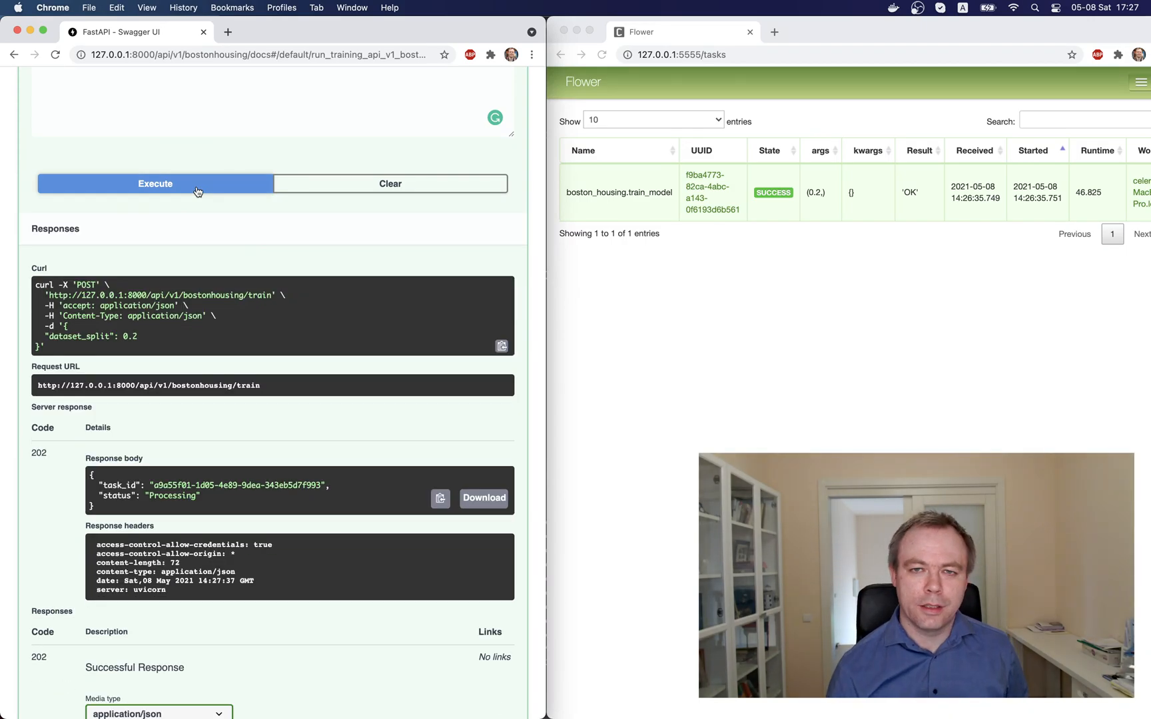
click(155, 183)
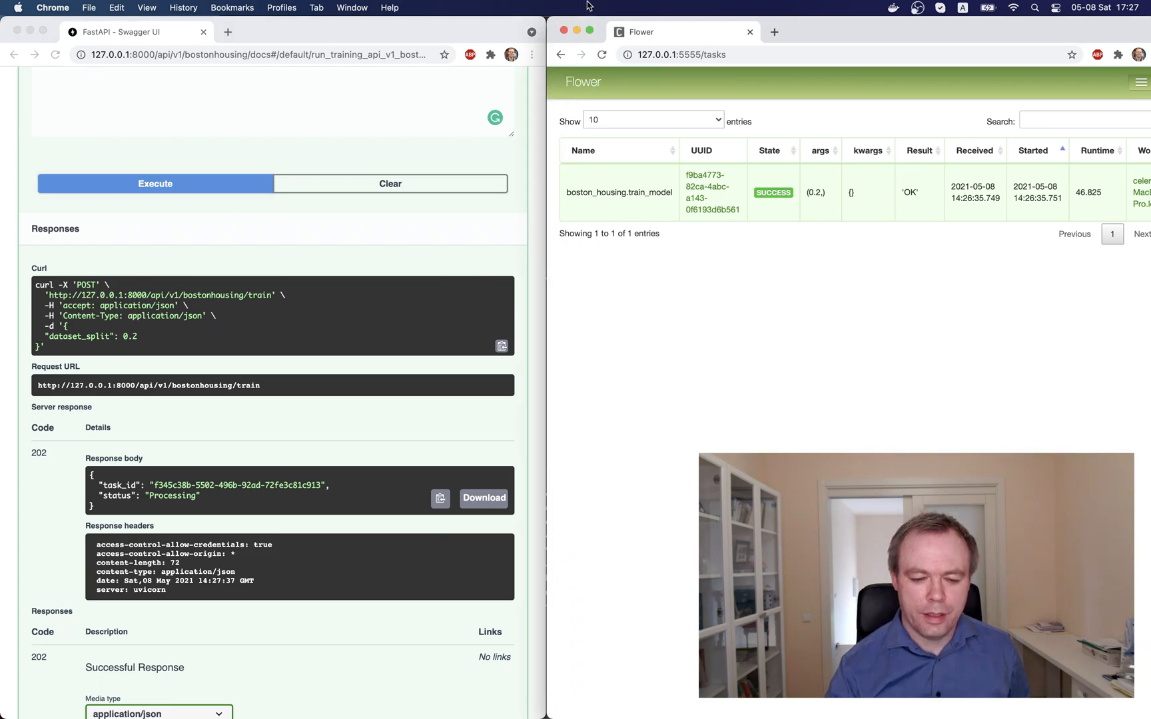
click(602, 56)
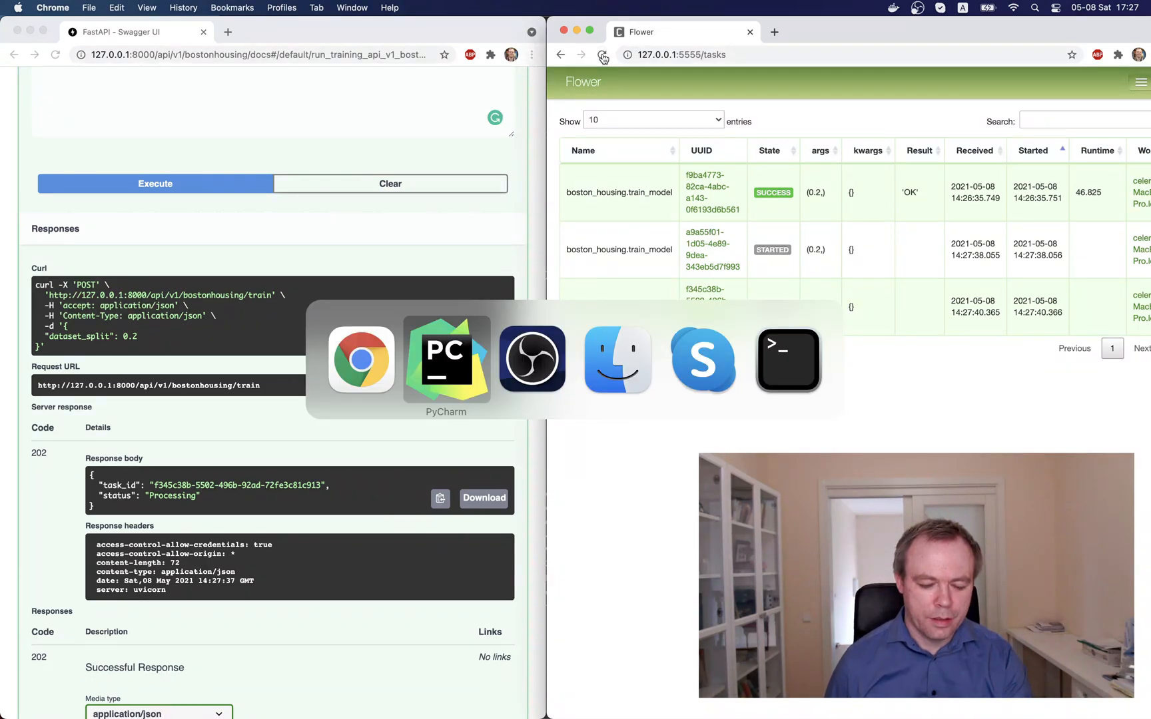
Follow the worker log in PyCharm, then reload Flower to show all three tasks SUCCESS with result 'OK'
click(446, 359)
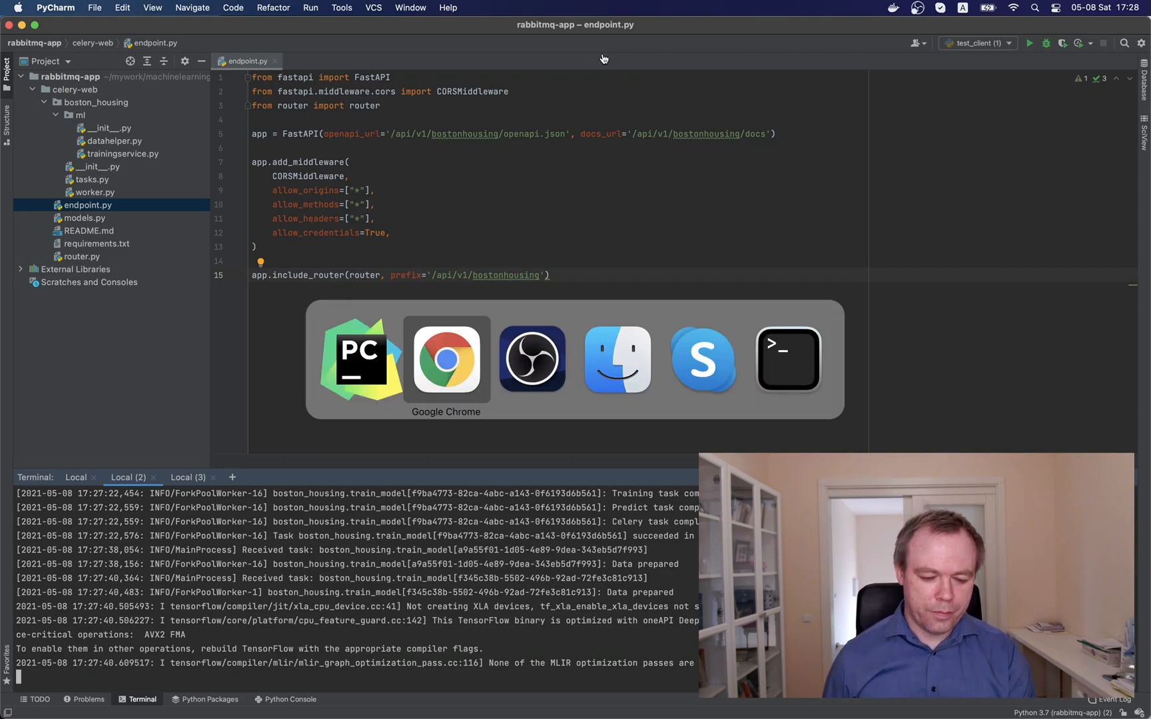
click(445, 359)
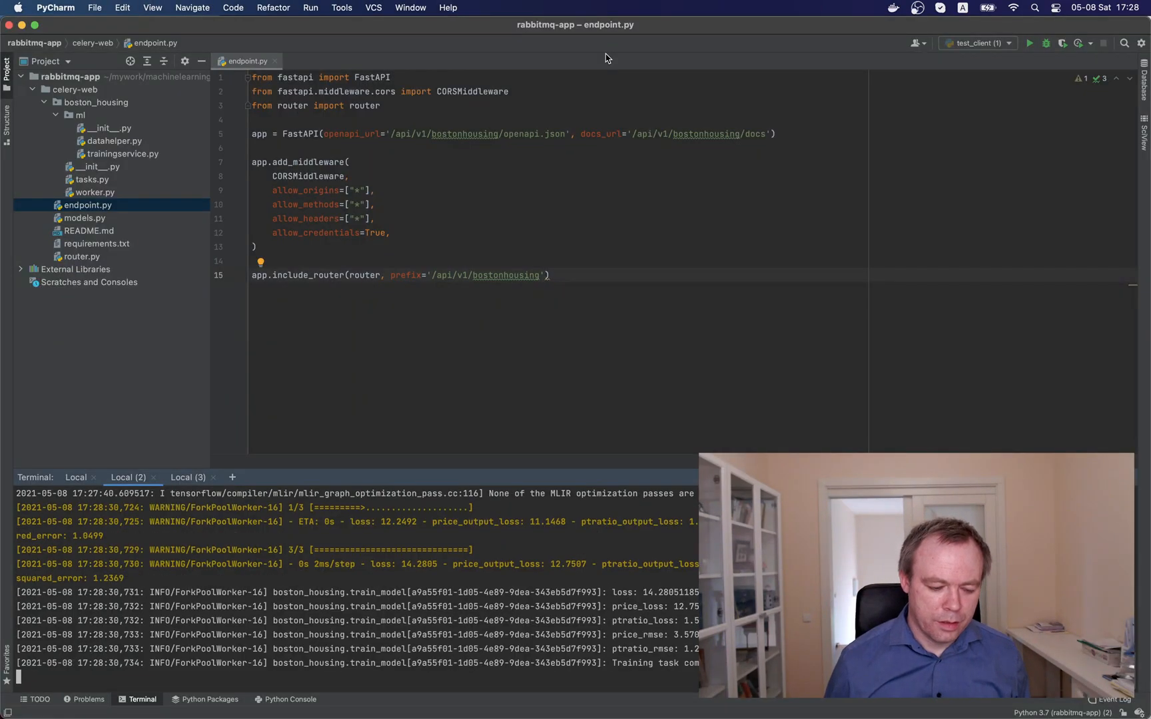
scroll(down, 3)
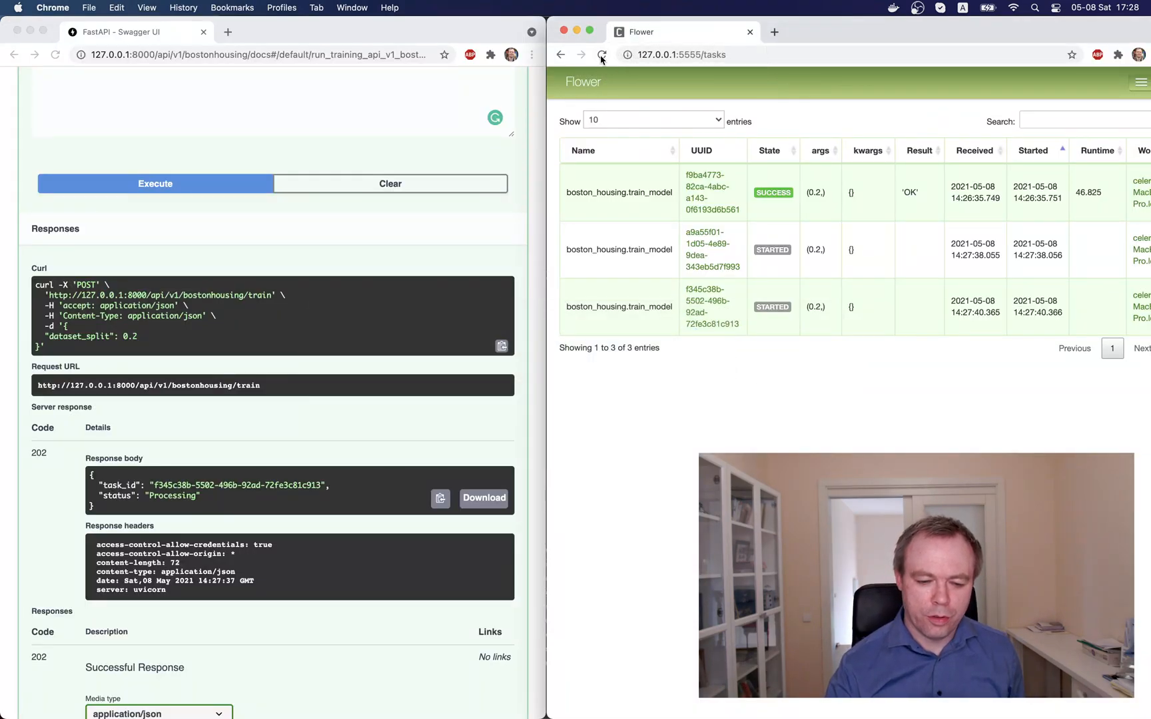
click(601, 55)
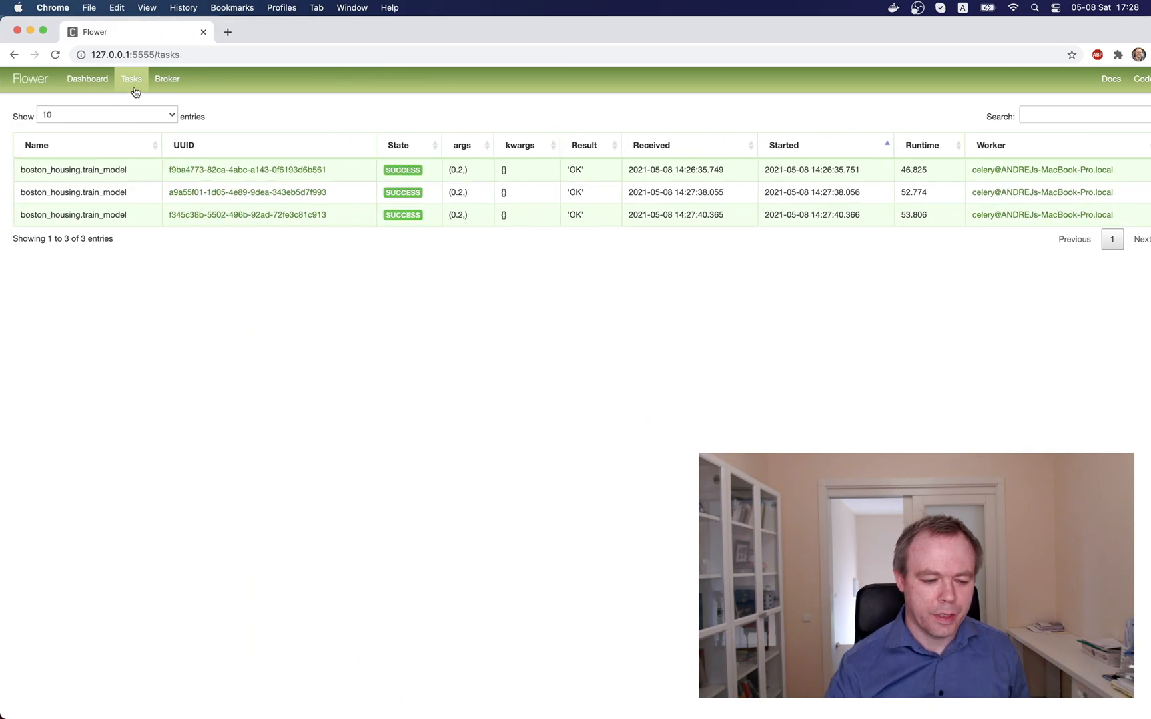
click(86, 78)
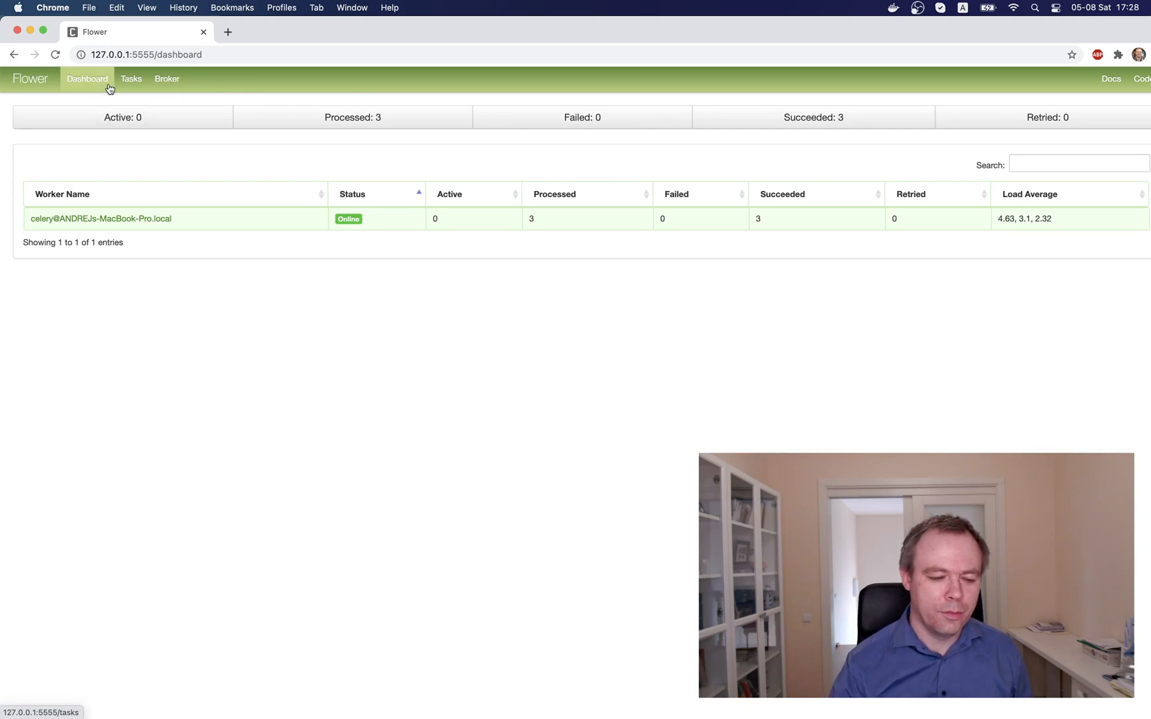
mouse_move(84, 101)
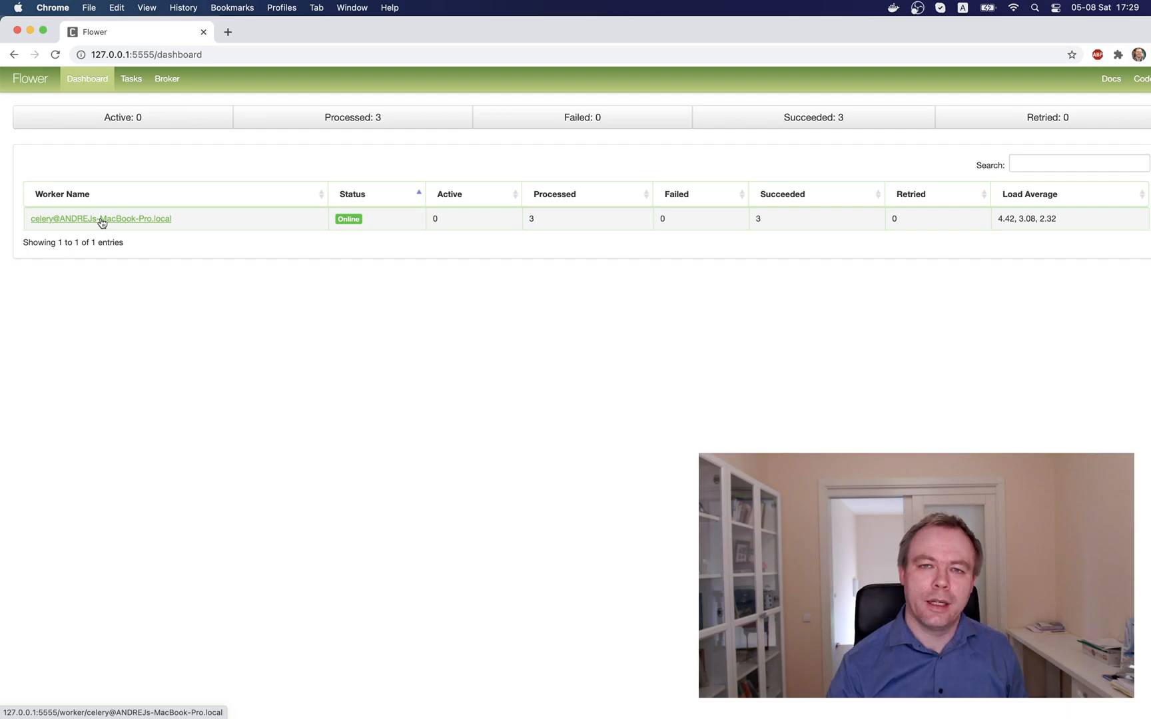
click(130, 79)
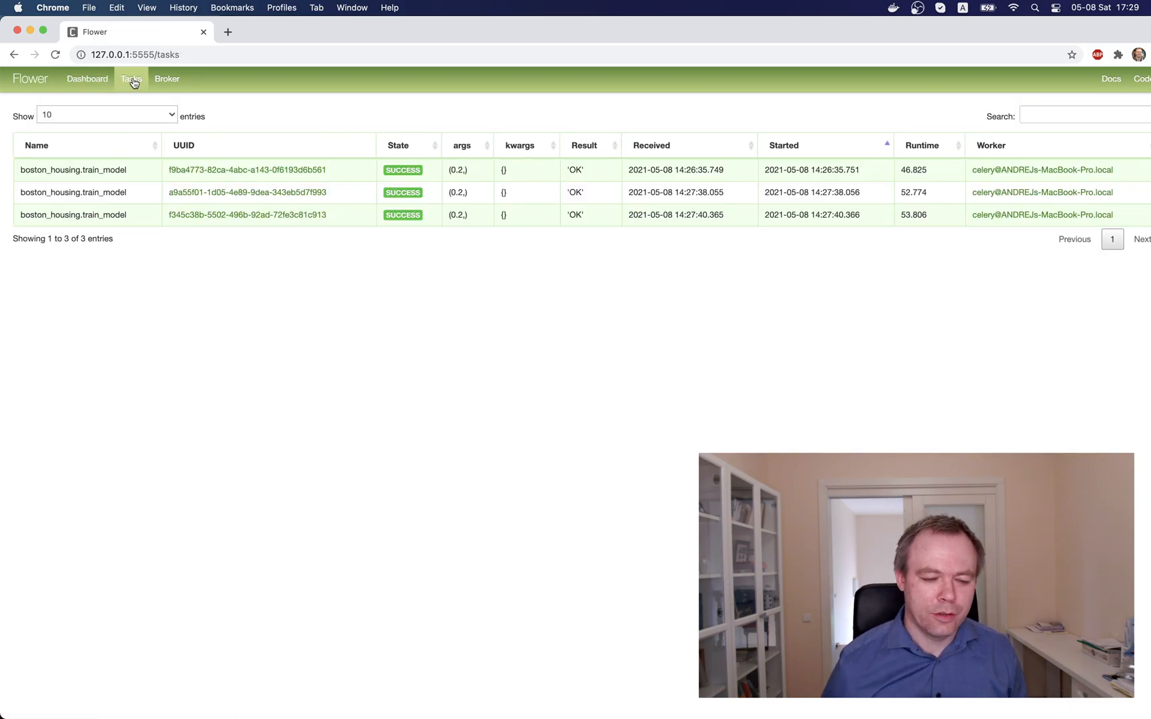